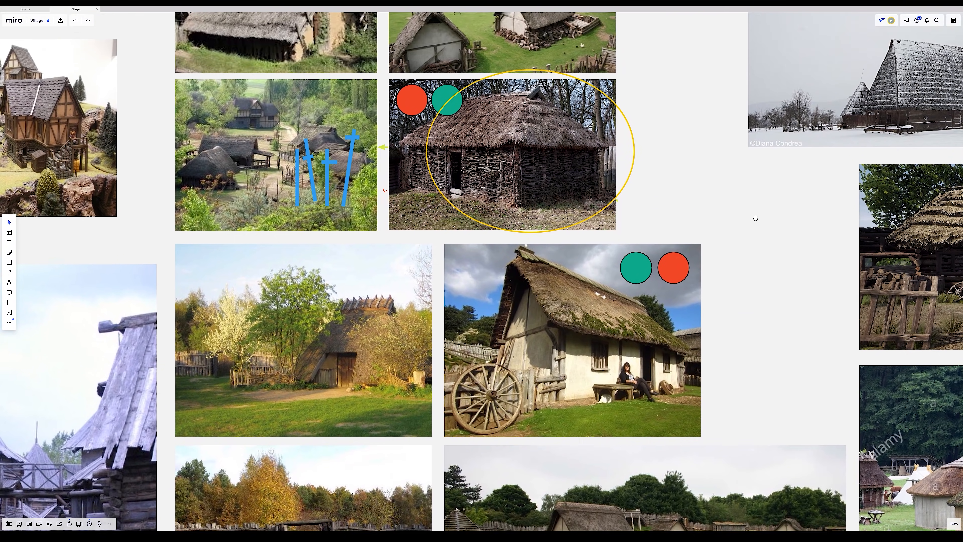
Filter the Plugins browser with 'land' to locate the Landmass plugin.
{"action": "scroll", "scroll_direction": "down", "scroll_amount": 3}
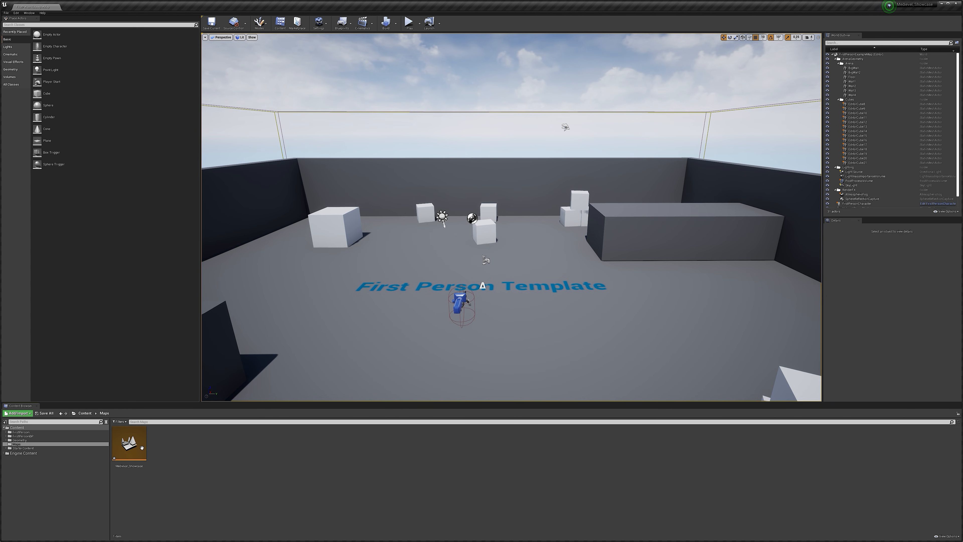
{"action": "left_click", "coordinate": [15, 12]}
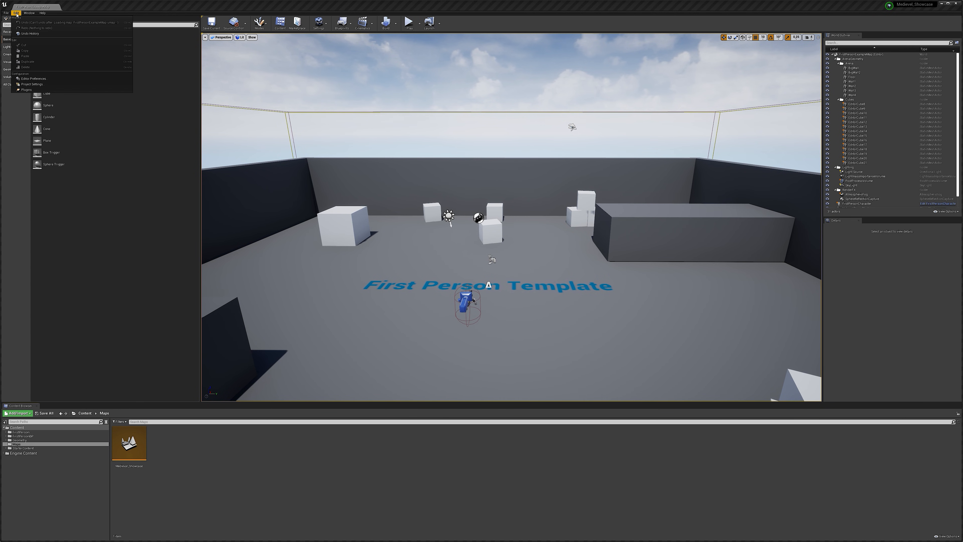
{"action": "left_click", "coordinate": [26, 89]}
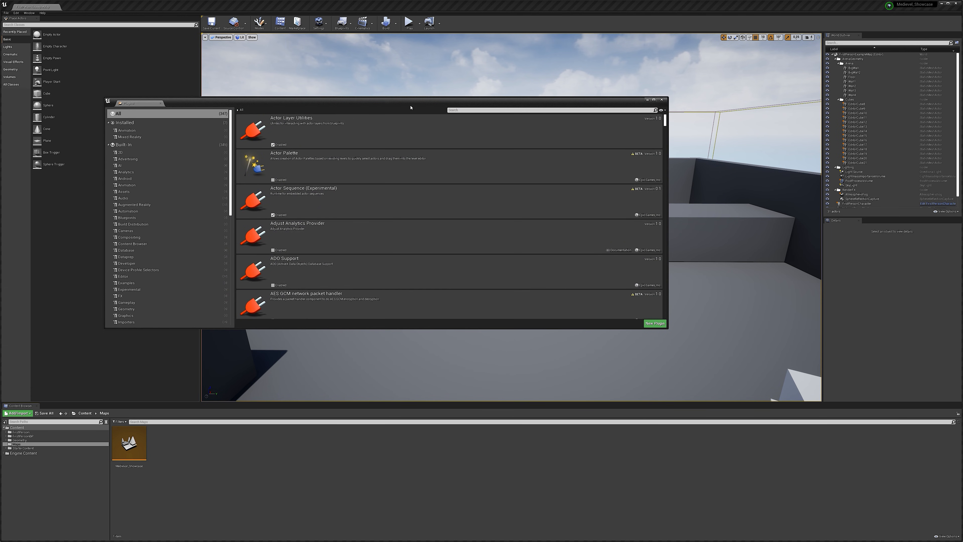
{"action": "type", "text": "land"}
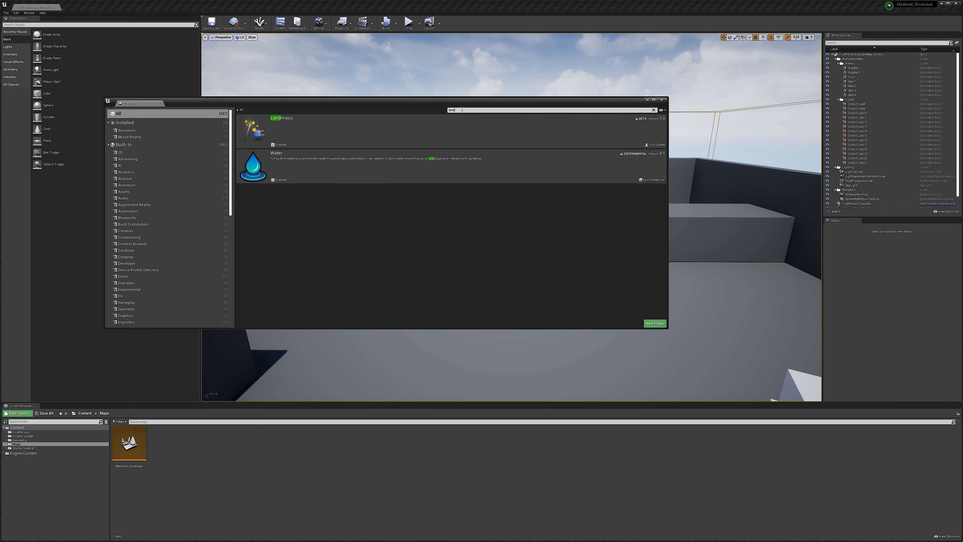
{"action": "mouse_move", "coordinate": [273, 151]}
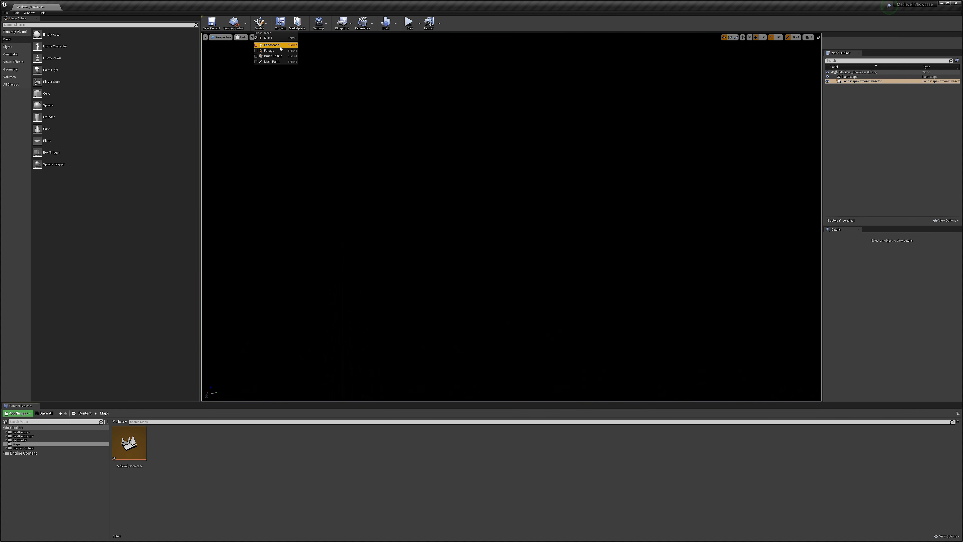
Enter Landscape mode and choose a section size for the new flat landscape.
{"action": "left_click", "coordinate": [271, 45]}
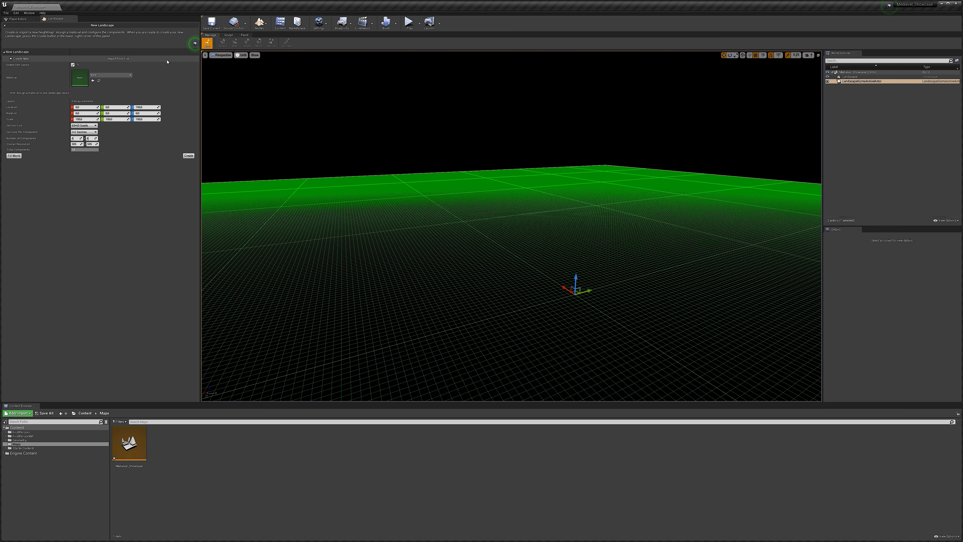
{"action": "left_click", "coordinate": [84, 125]}
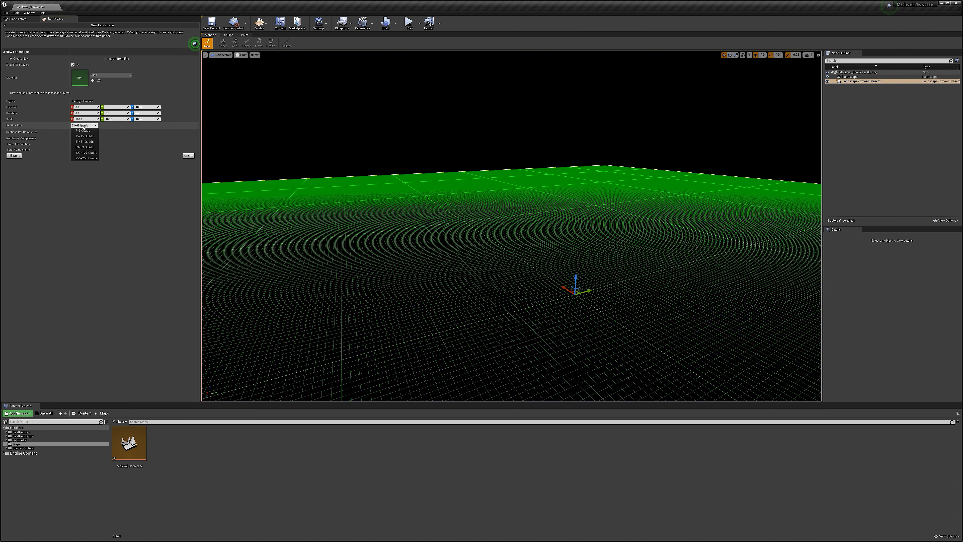
{"action": "left_click", "coordinate": [84, 125]}
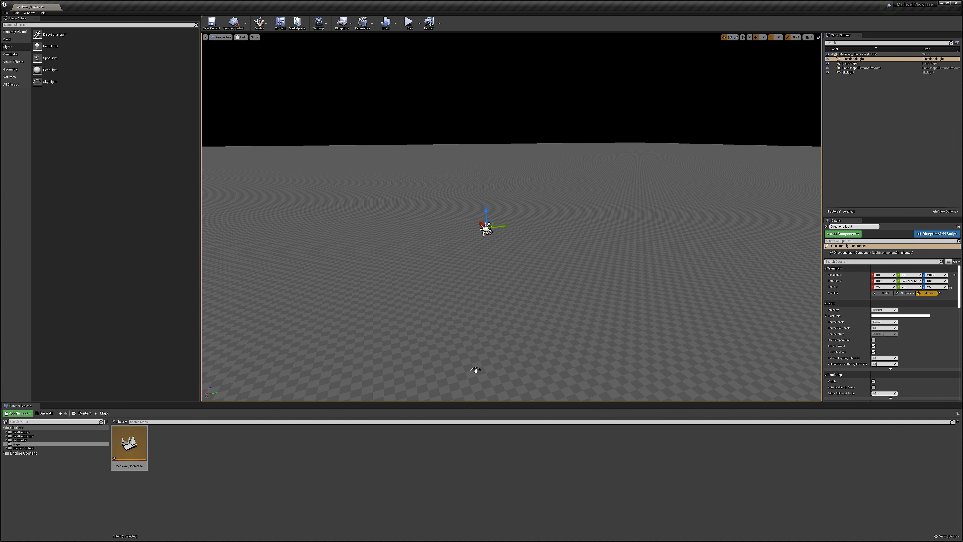
Bring BP_Sky_Sphere from Engine Content into the level to surround the landscape.
{"action": "left_click", "coordinate": [851, 72]}
{"action": "type", "text": "sky"}
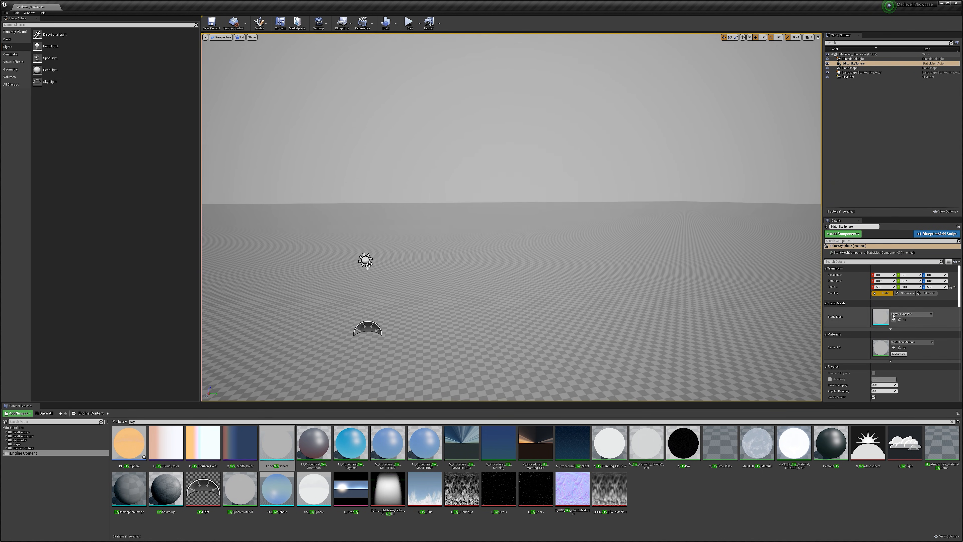
{"action": "left_click", "coordinate": [851, 58]}
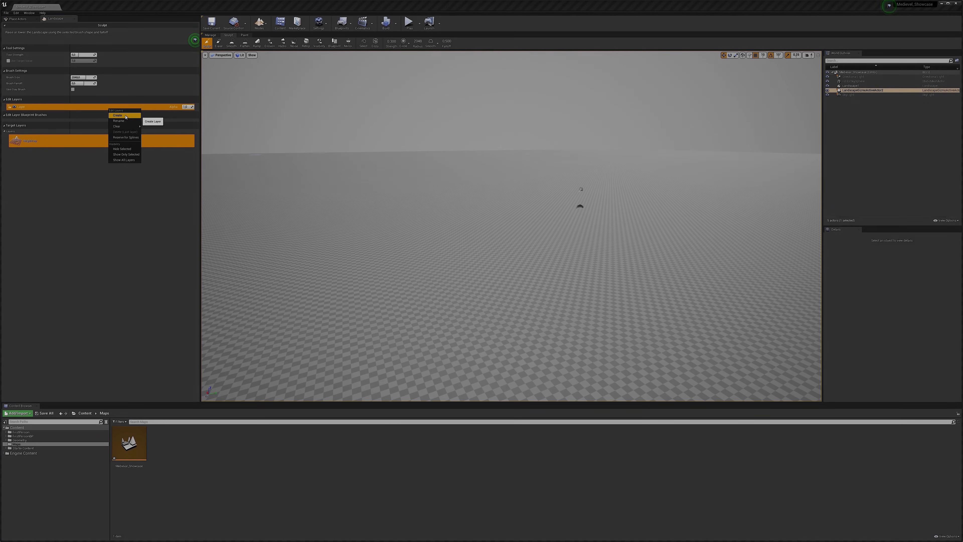
Create a new edit layer and assign the CustomBrush_Landmass brush for rolling hills.
{"action": "left_click", "coordinate": [118, 115]}
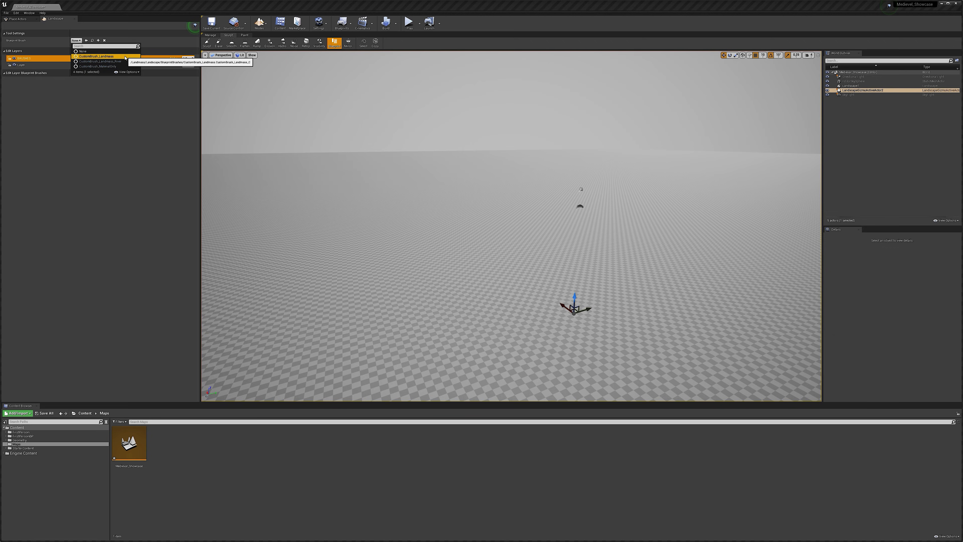
{"action": "left_click", "coordinate": [98, 56]}
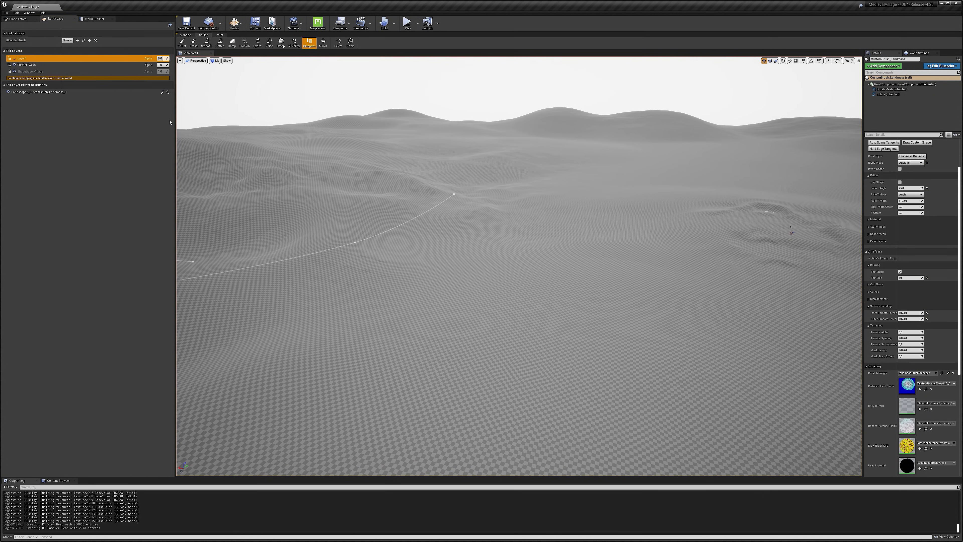
Add a sculpt layer, raise central mounds, then weather them with Erosion and Hydro Erosion.
{"action": "right_click", "coordinate": [25, 58]}
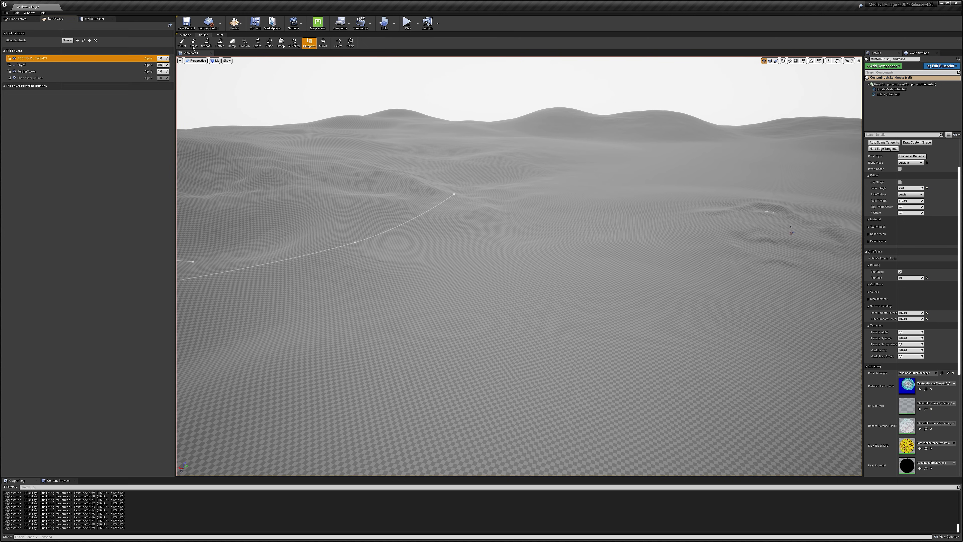
{"action": "left_click", "coordinate": [182, 43]}
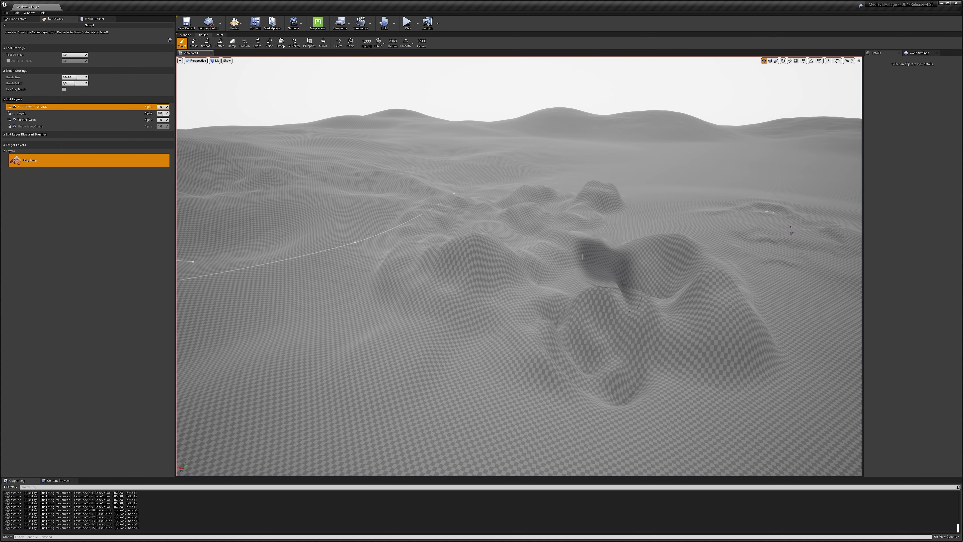
{"action": "left_click", "coordinate": [244, 42]}
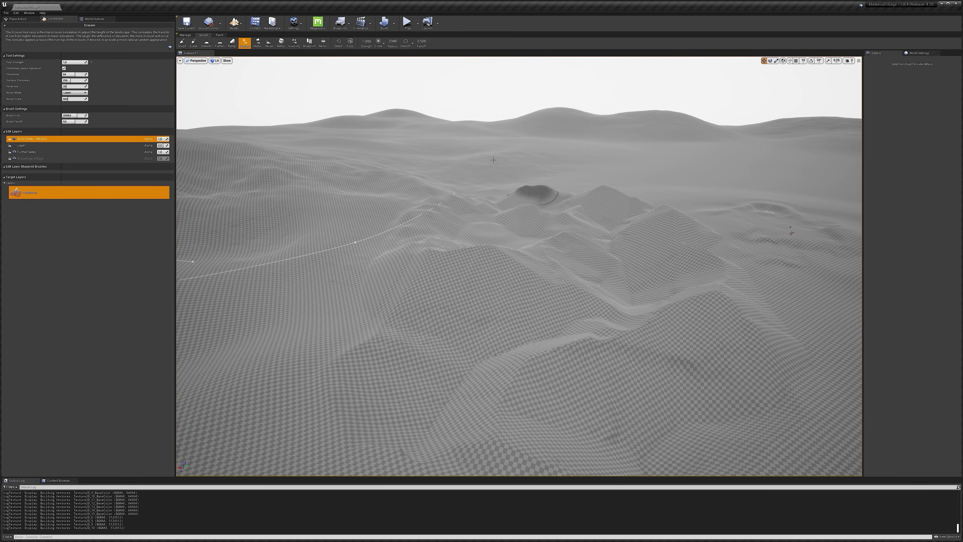
{"action": "left_click", "coordinate": [257, 41]}
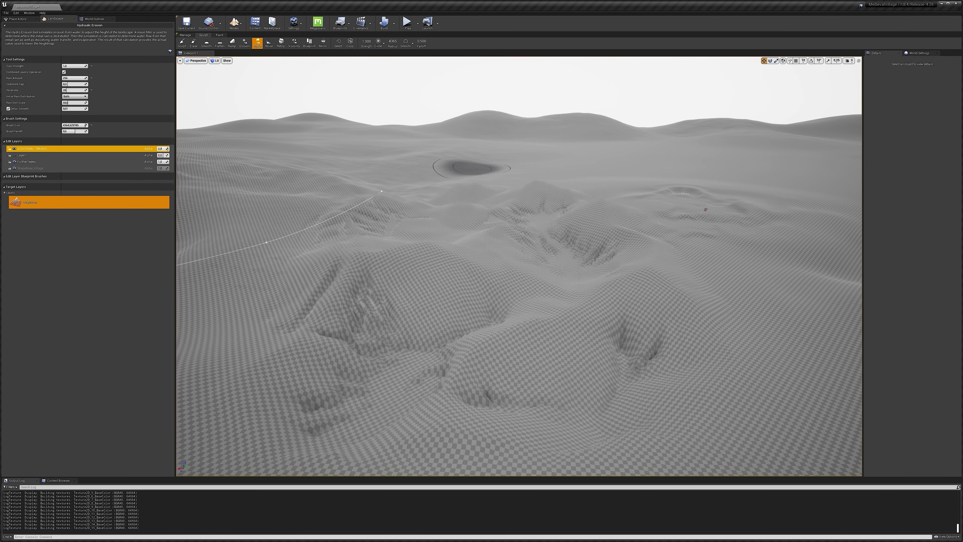
{"action": "left_click", "coordinate": [161, 148]}
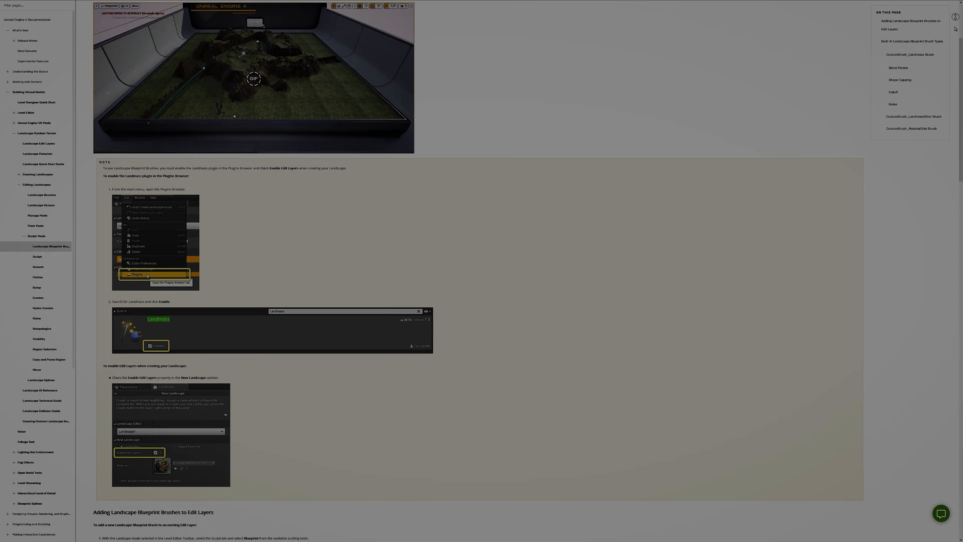
{"action": "scroll", "scroll_direction": "down", "scroll_amount": 3}
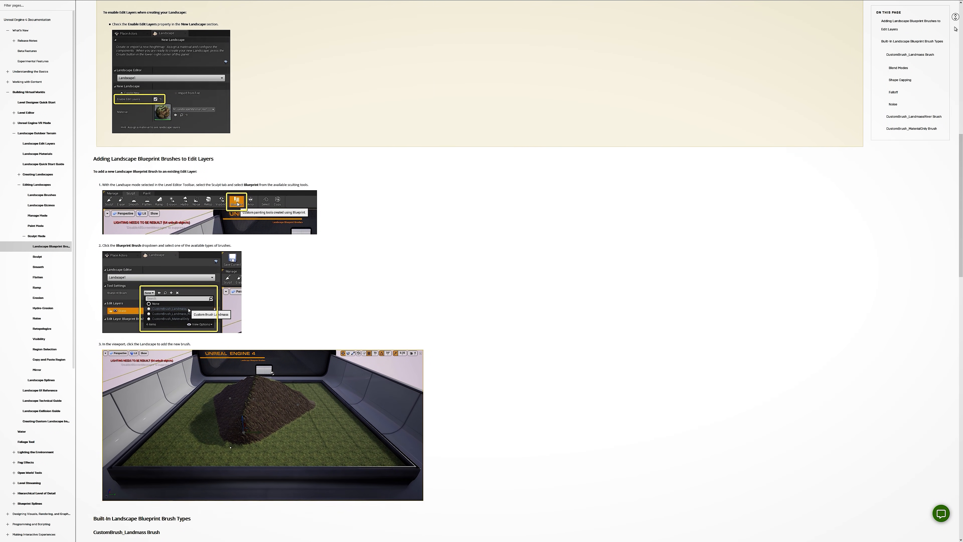
{"action": "scroll", "scroll_direction": "down", "scroll_amount": 3}
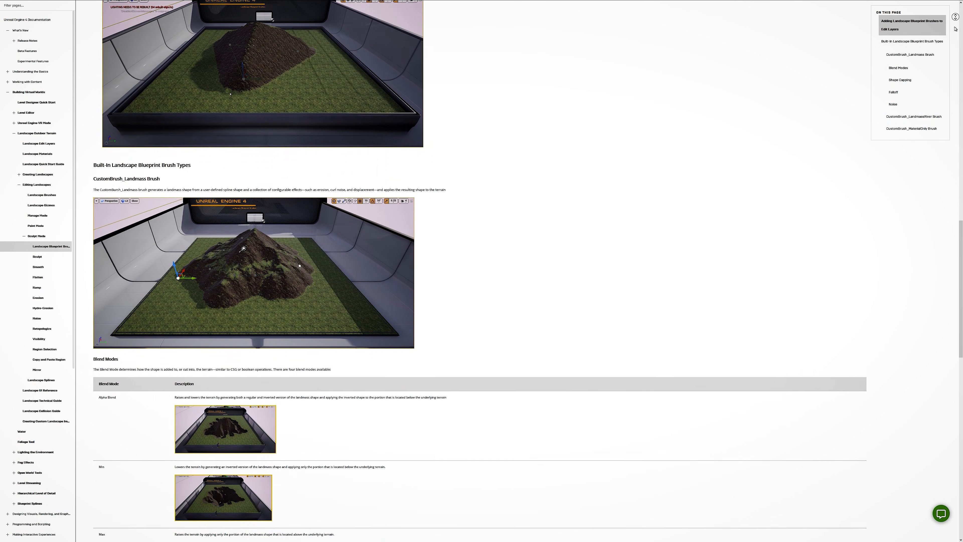
{"action": "scroll", "scroll_direction": "down", "scroll_amount": 3}
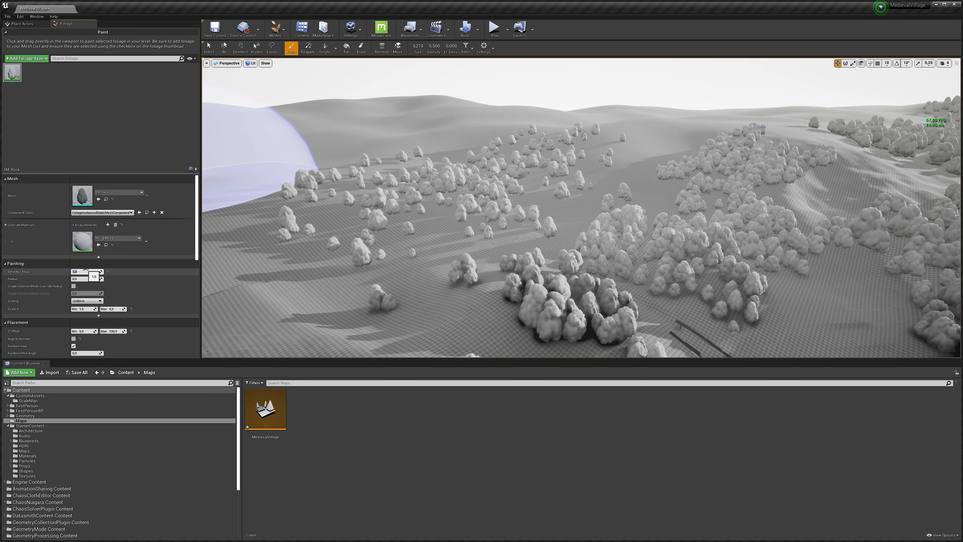
Play the level to walk the tree-covered hills in first person.
{"action": "left_click", "coordinate": [495, 29]}
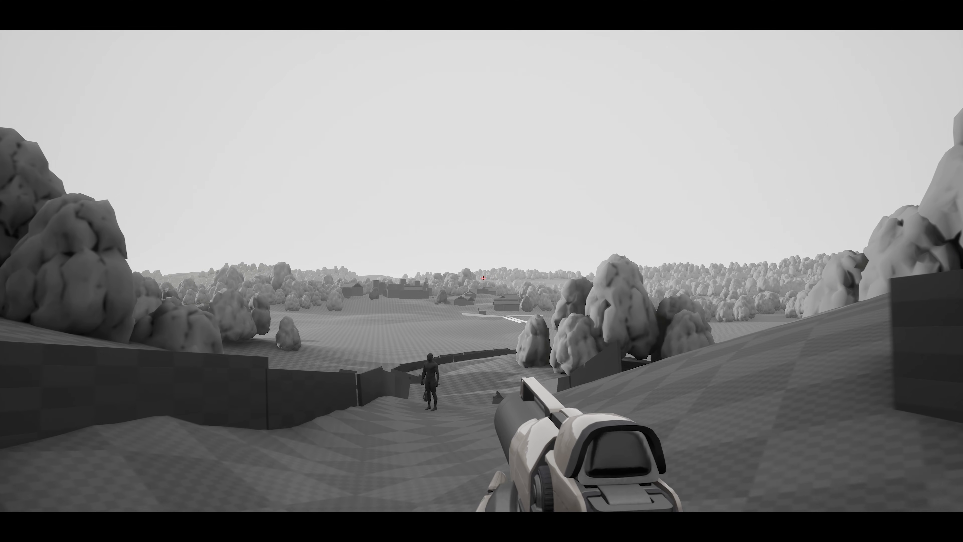
{"action": "mouse_move", "coordinate": [482, 271]}
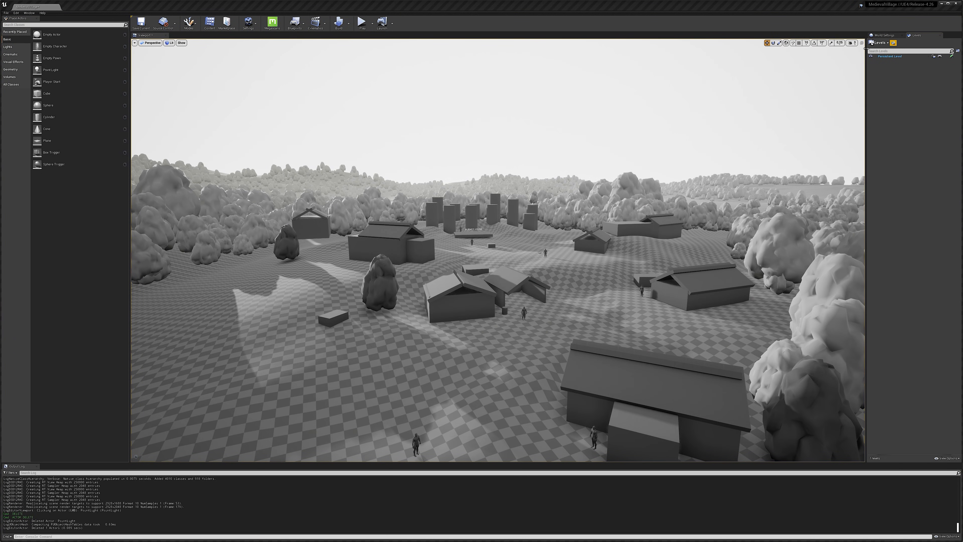
Create a new sublevel from the Levels window and save it in the Sublevels folder.
{"action": "left_click", "coordinate": [859, 42]}
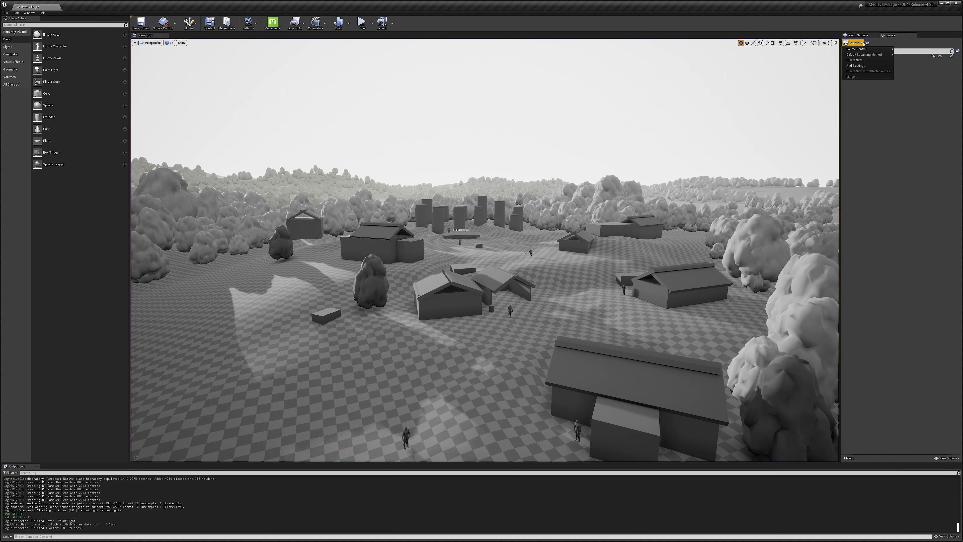
{"action": "left_click", "coordinate": [855, 60]}
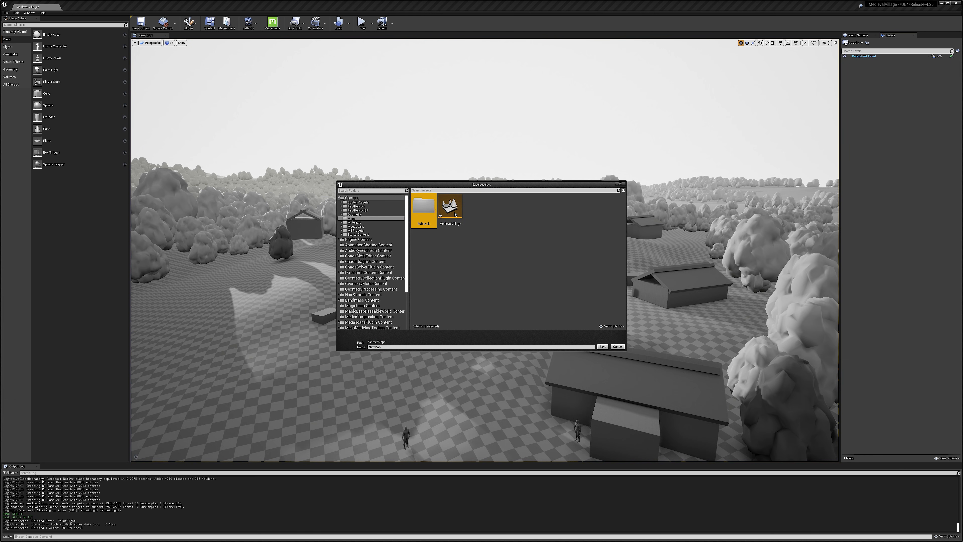
{"action": "double_click", "coordinate": [424, 207]}
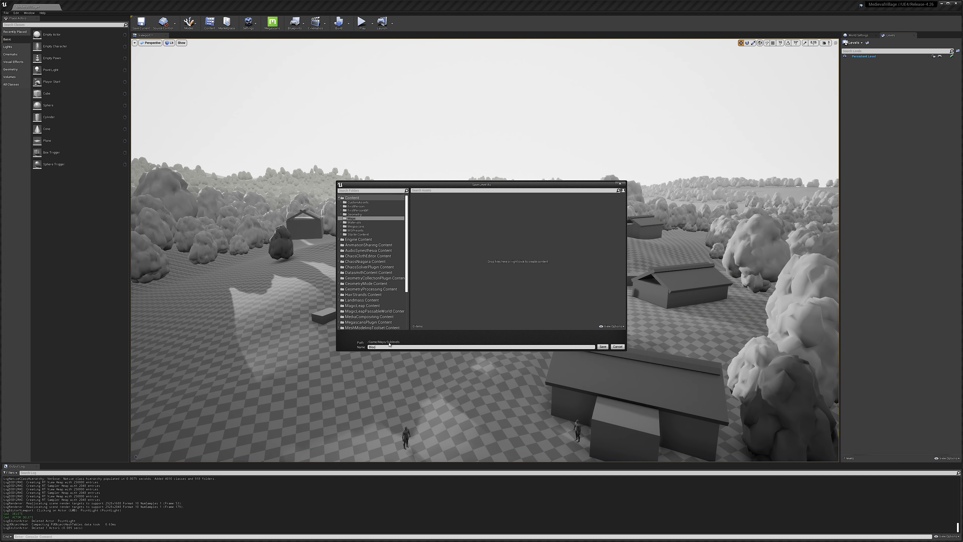
{"action": "left_click", "coordinate": [602, 346]}
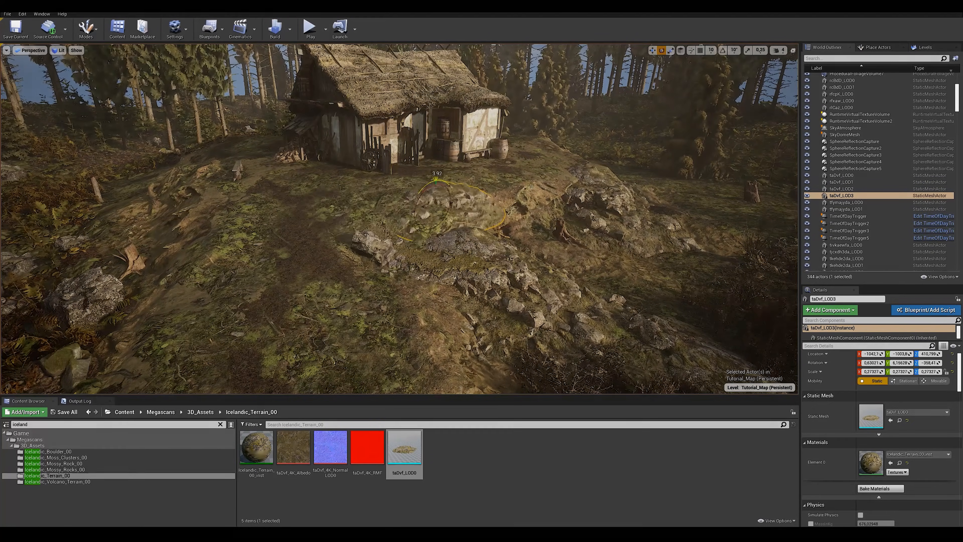
{"action": "left_click", "coordinate": [309, 27]}
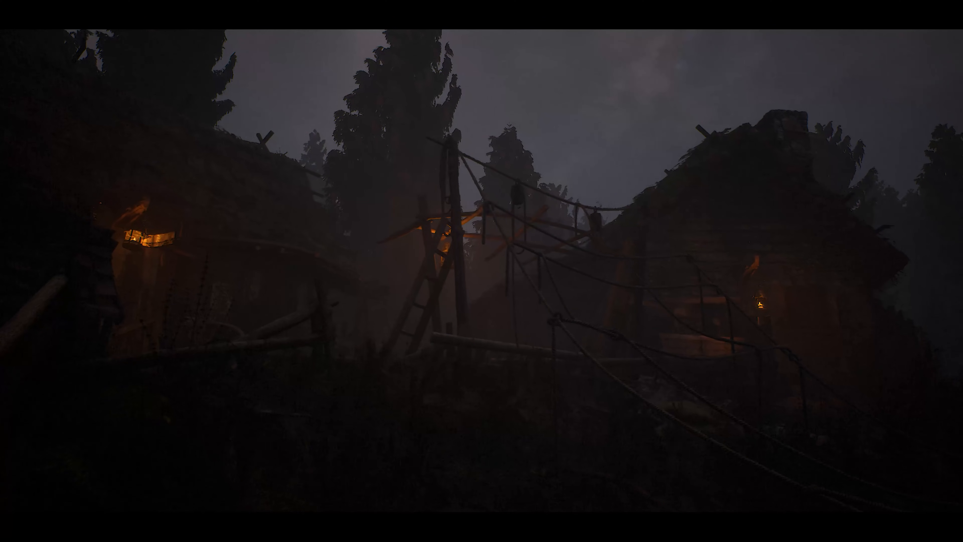